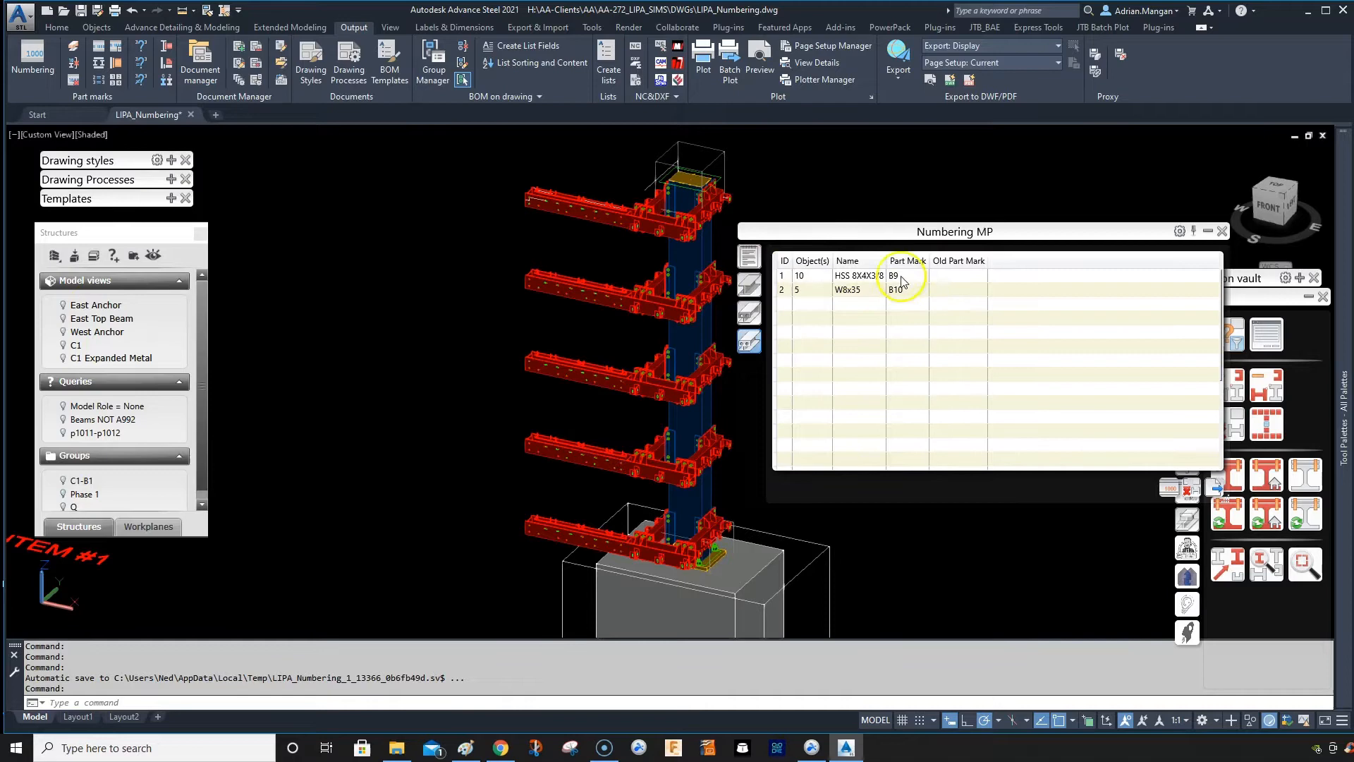
Roll up the Numbering MP part mark list palette to uncover the model view
click(1208, 231)
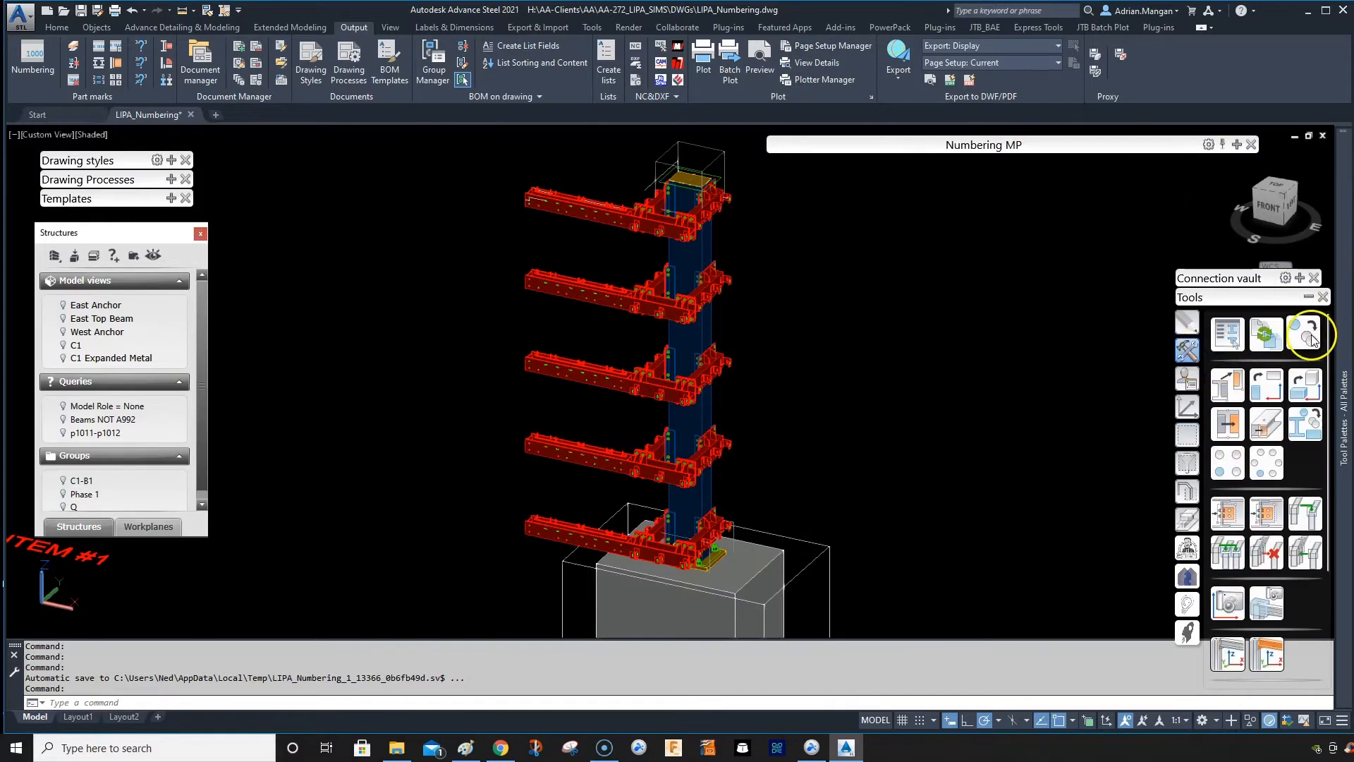
Open Management Tools Defaults and filter the settings by 'copy'
click(1308, 334)
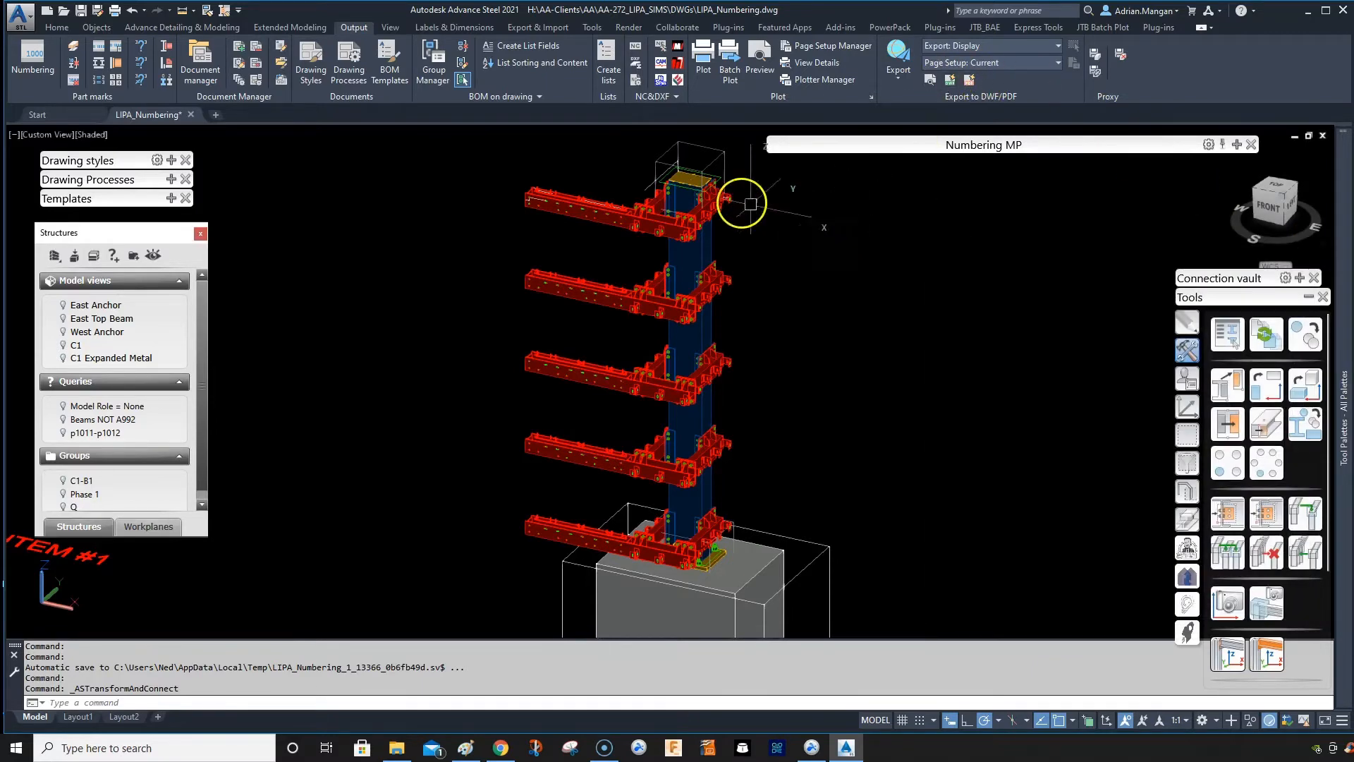
click(57, 27)
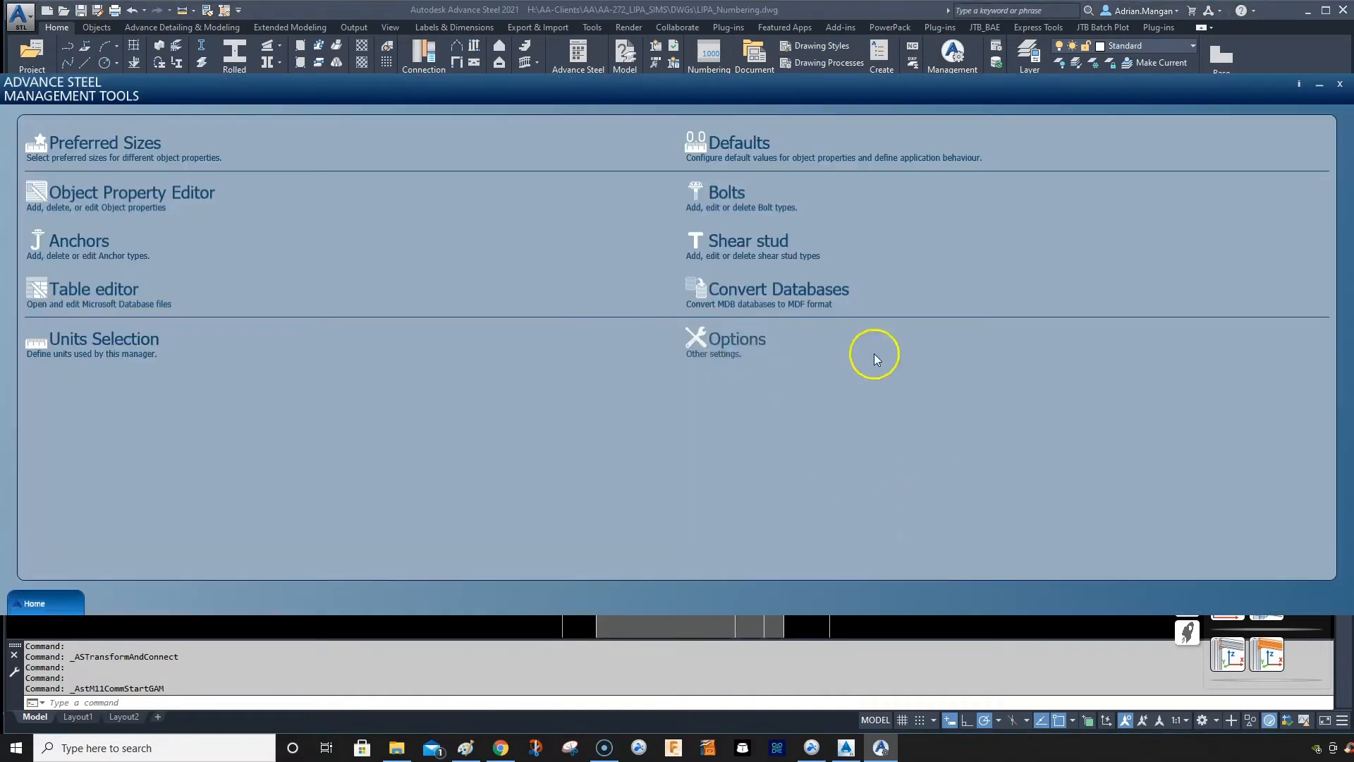
click(740, 142)
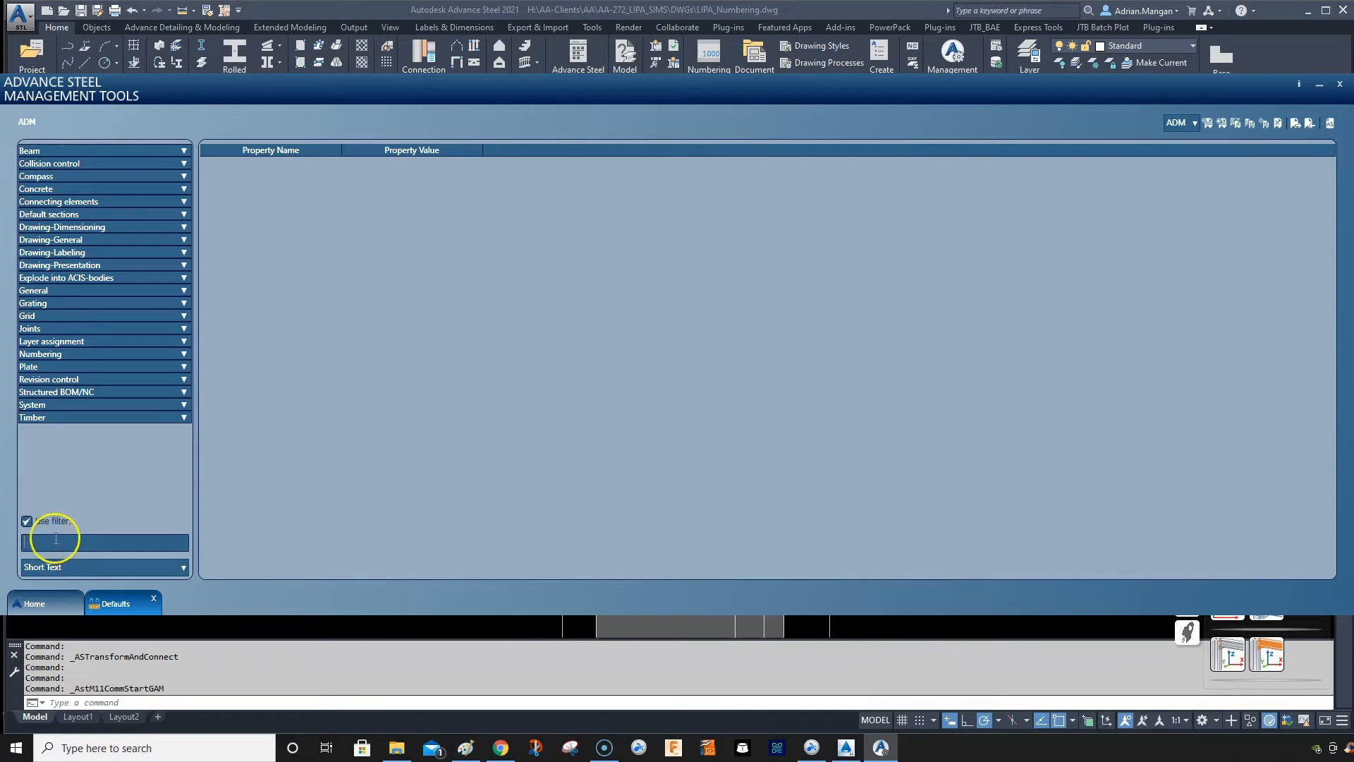
text(copy)
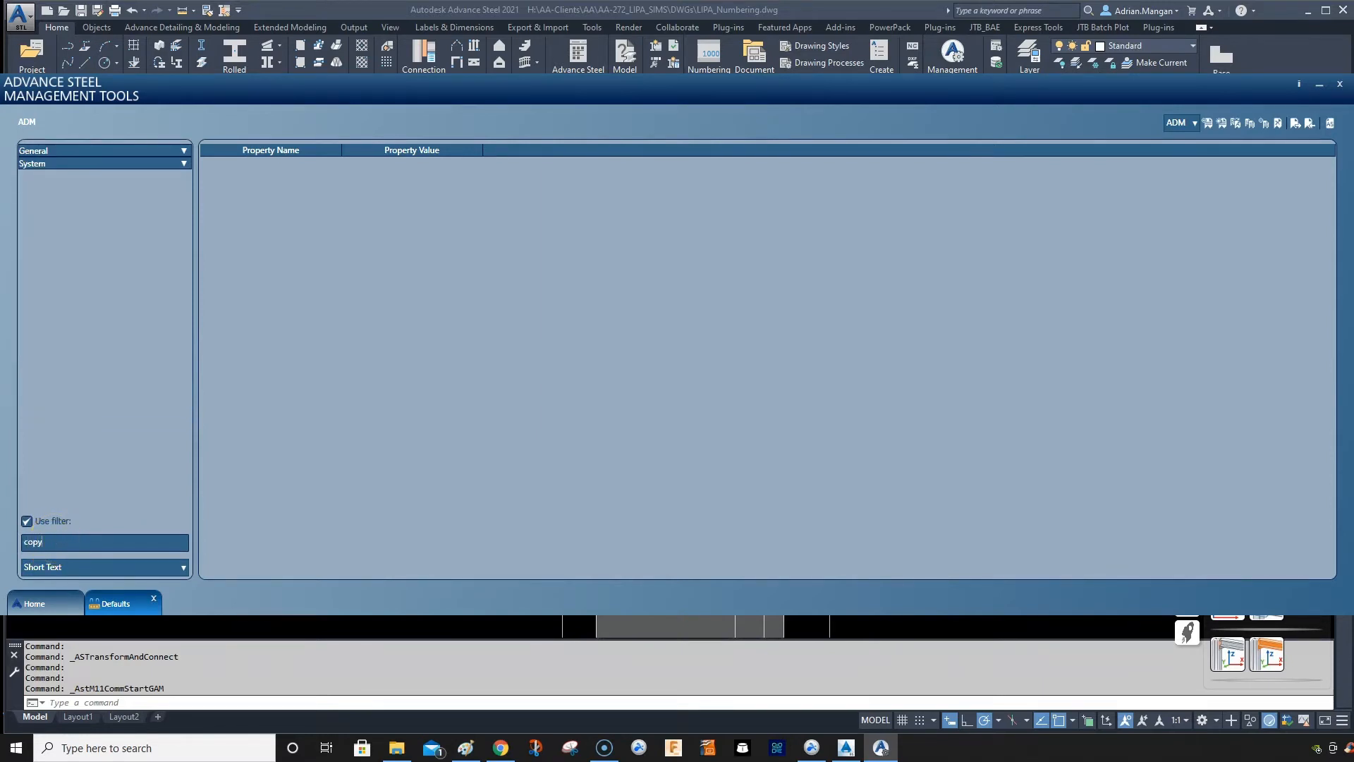
Under System > General, uncheck 'Copy the object part mark'
click(182, 150)
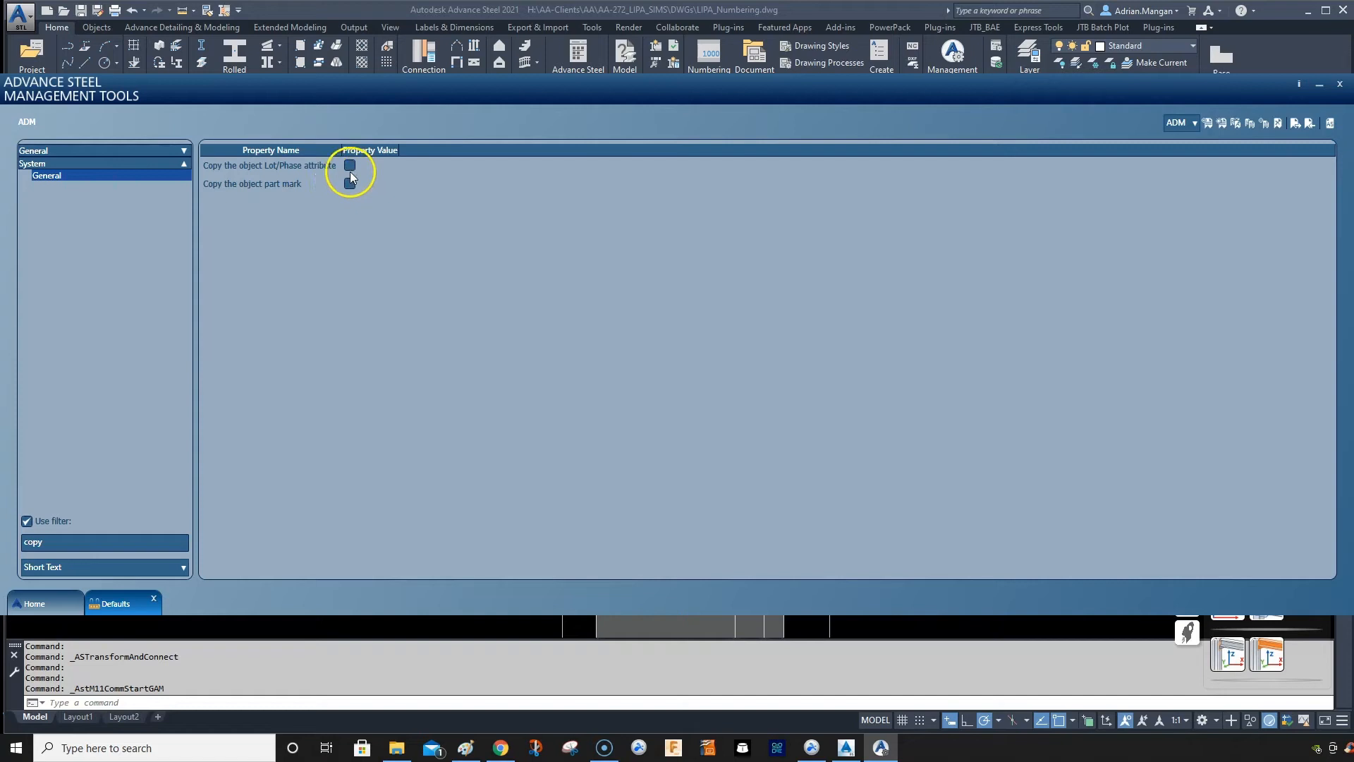
click(350, 183)
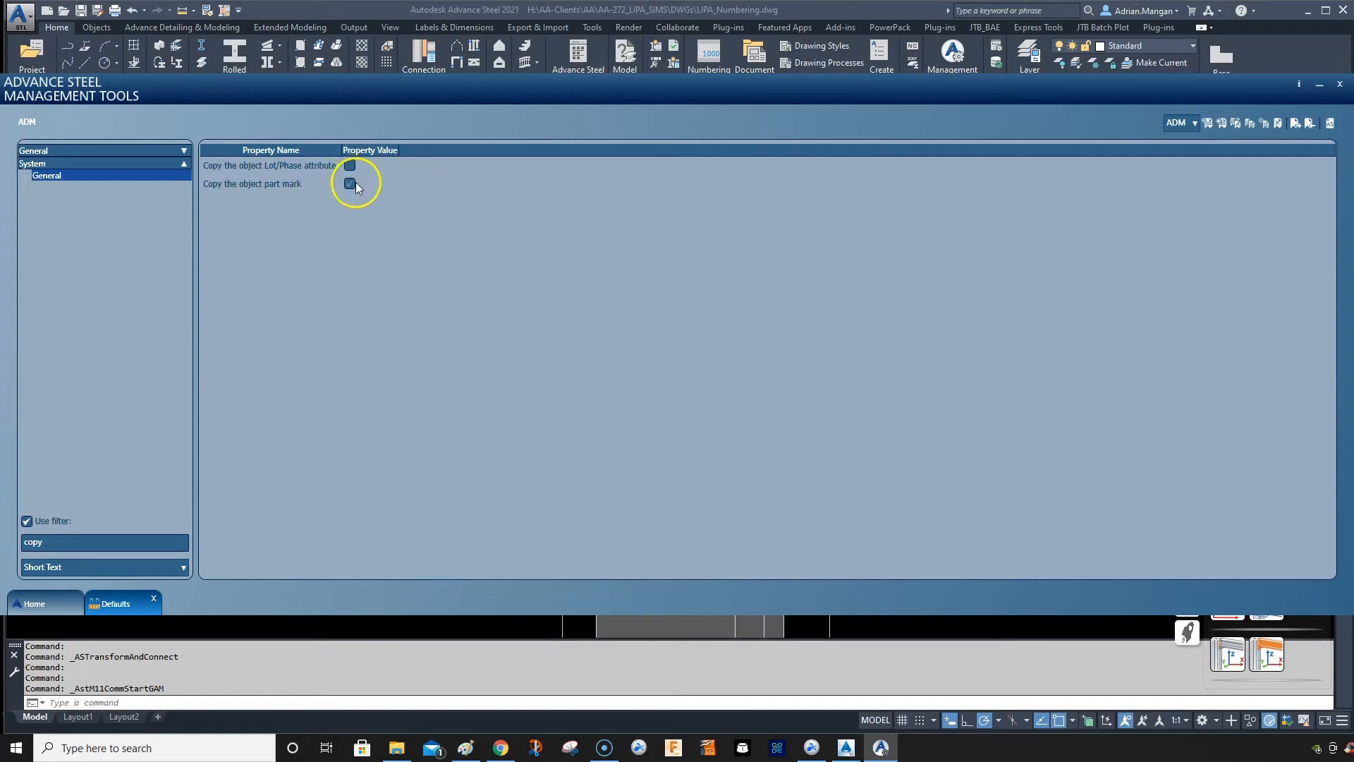